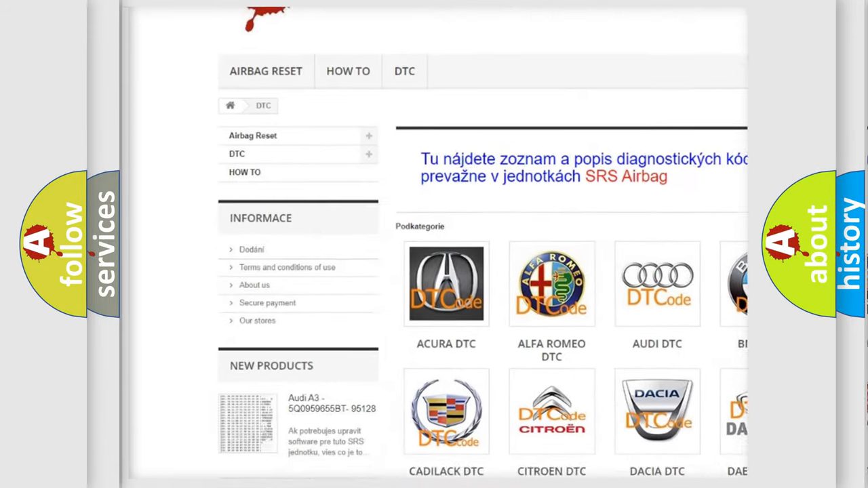
Step: Reveal the P1129 description: running engine, at least 11.5 V battery, sealed exhaust
{"action": "scroll", "scroll_direction": "down", "scroll_amount": 3}
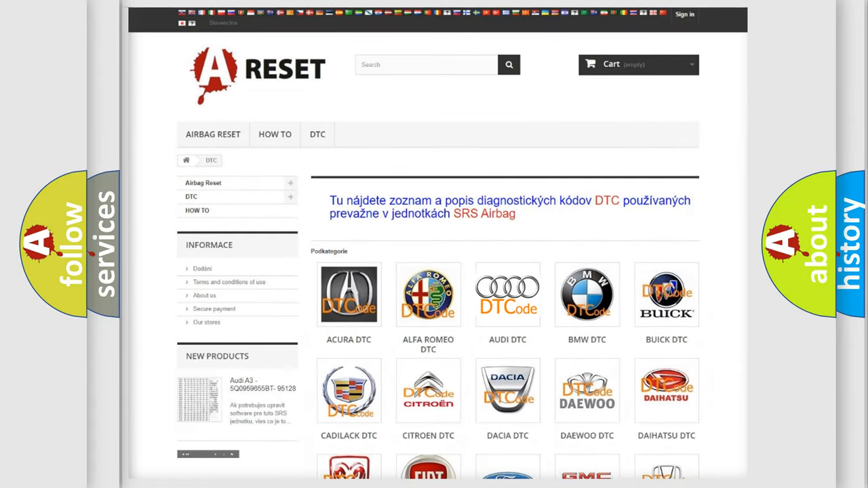
{"action": "left_click", "coordinate": [507, 294]}
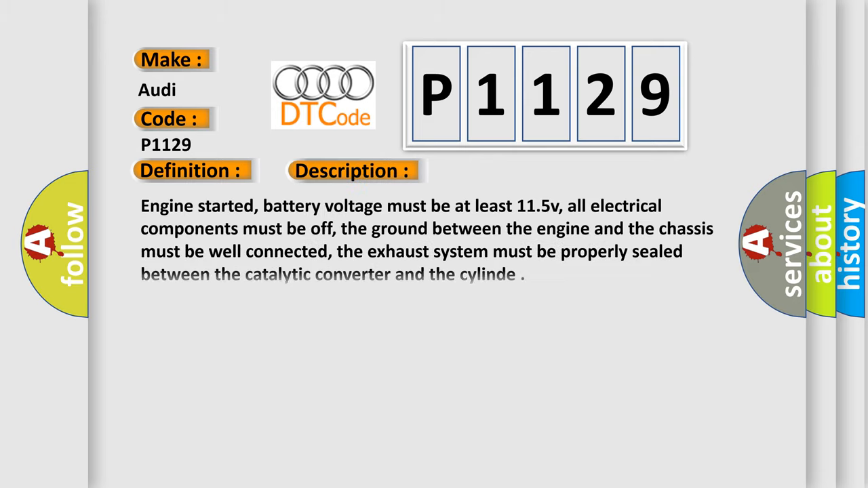
Step: Reveal the P1129 cause list: intake leaks, EGR valve problems, failed EVAP system
{"action": "left_click", "coordinate": [498, 171]}
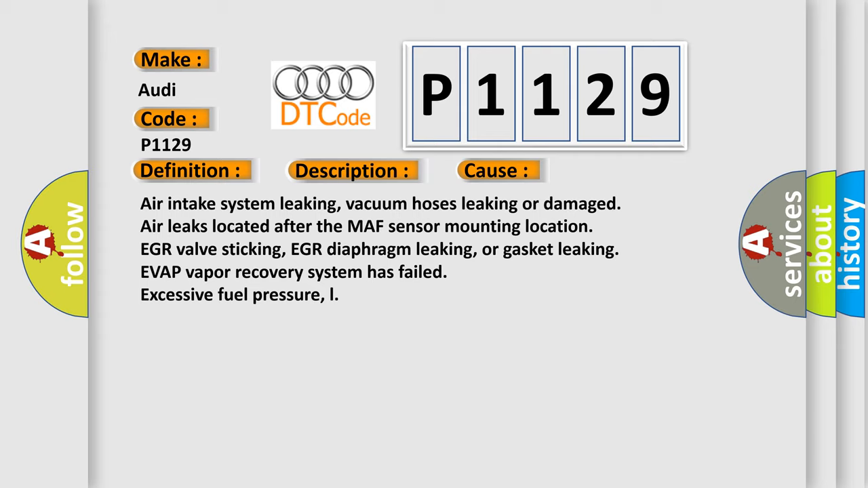